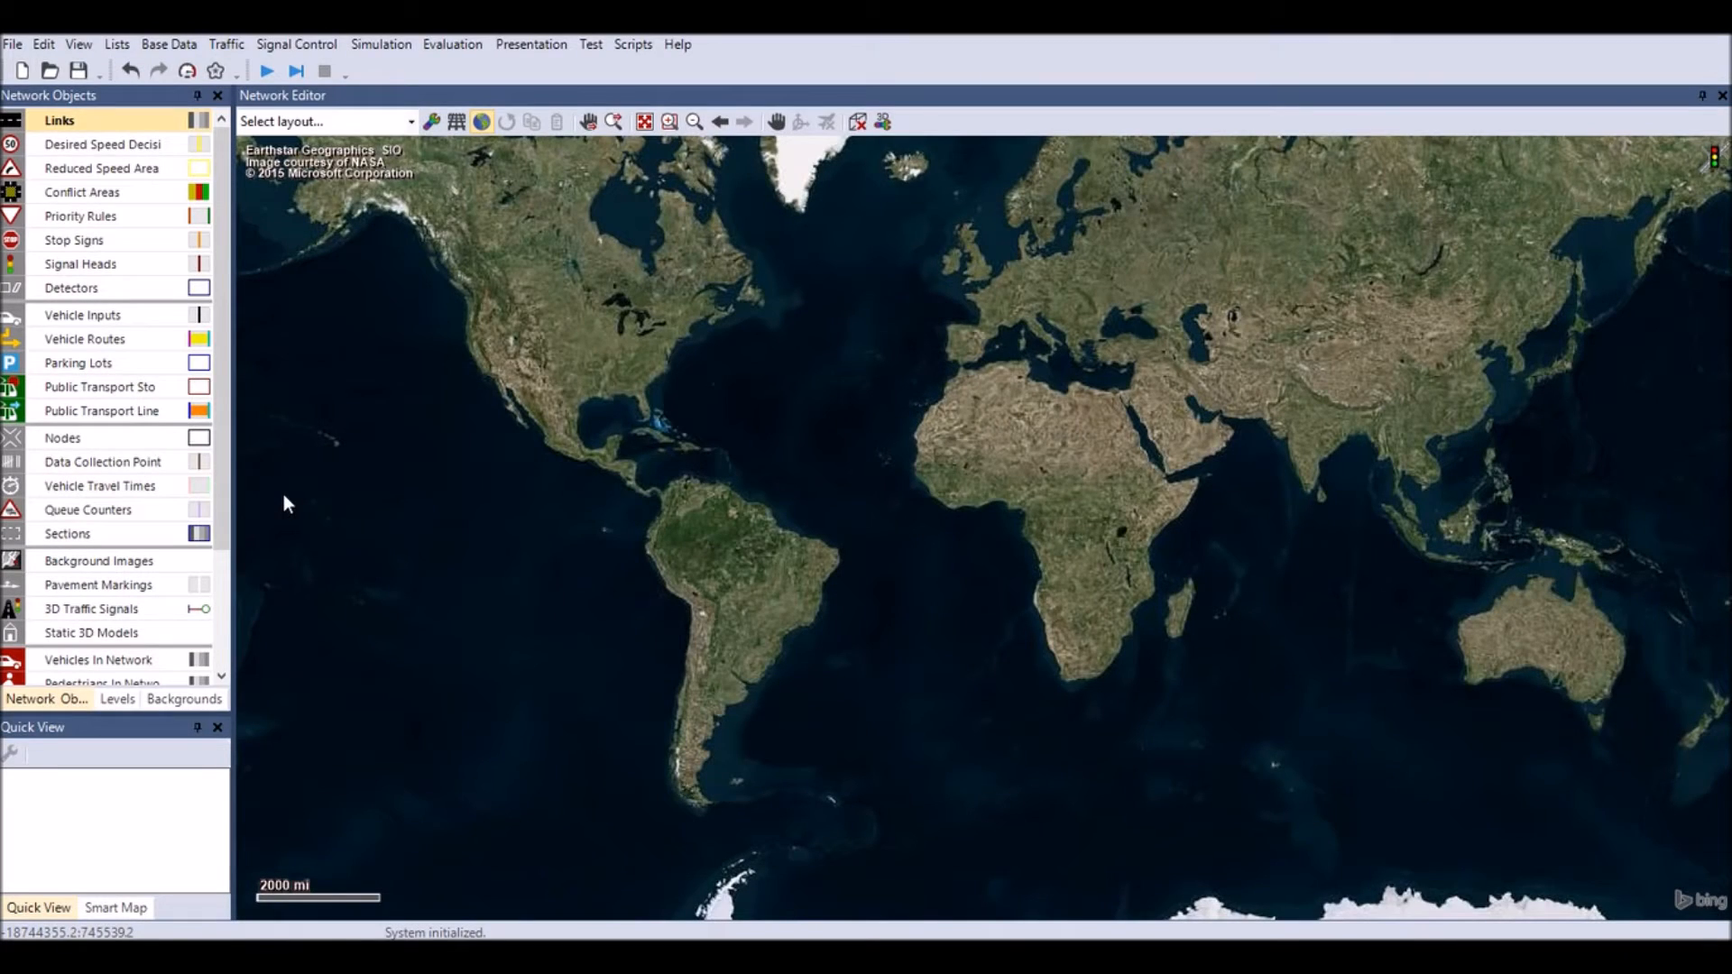
{"action": "mouse_move", "coordinate": [478, 189]}
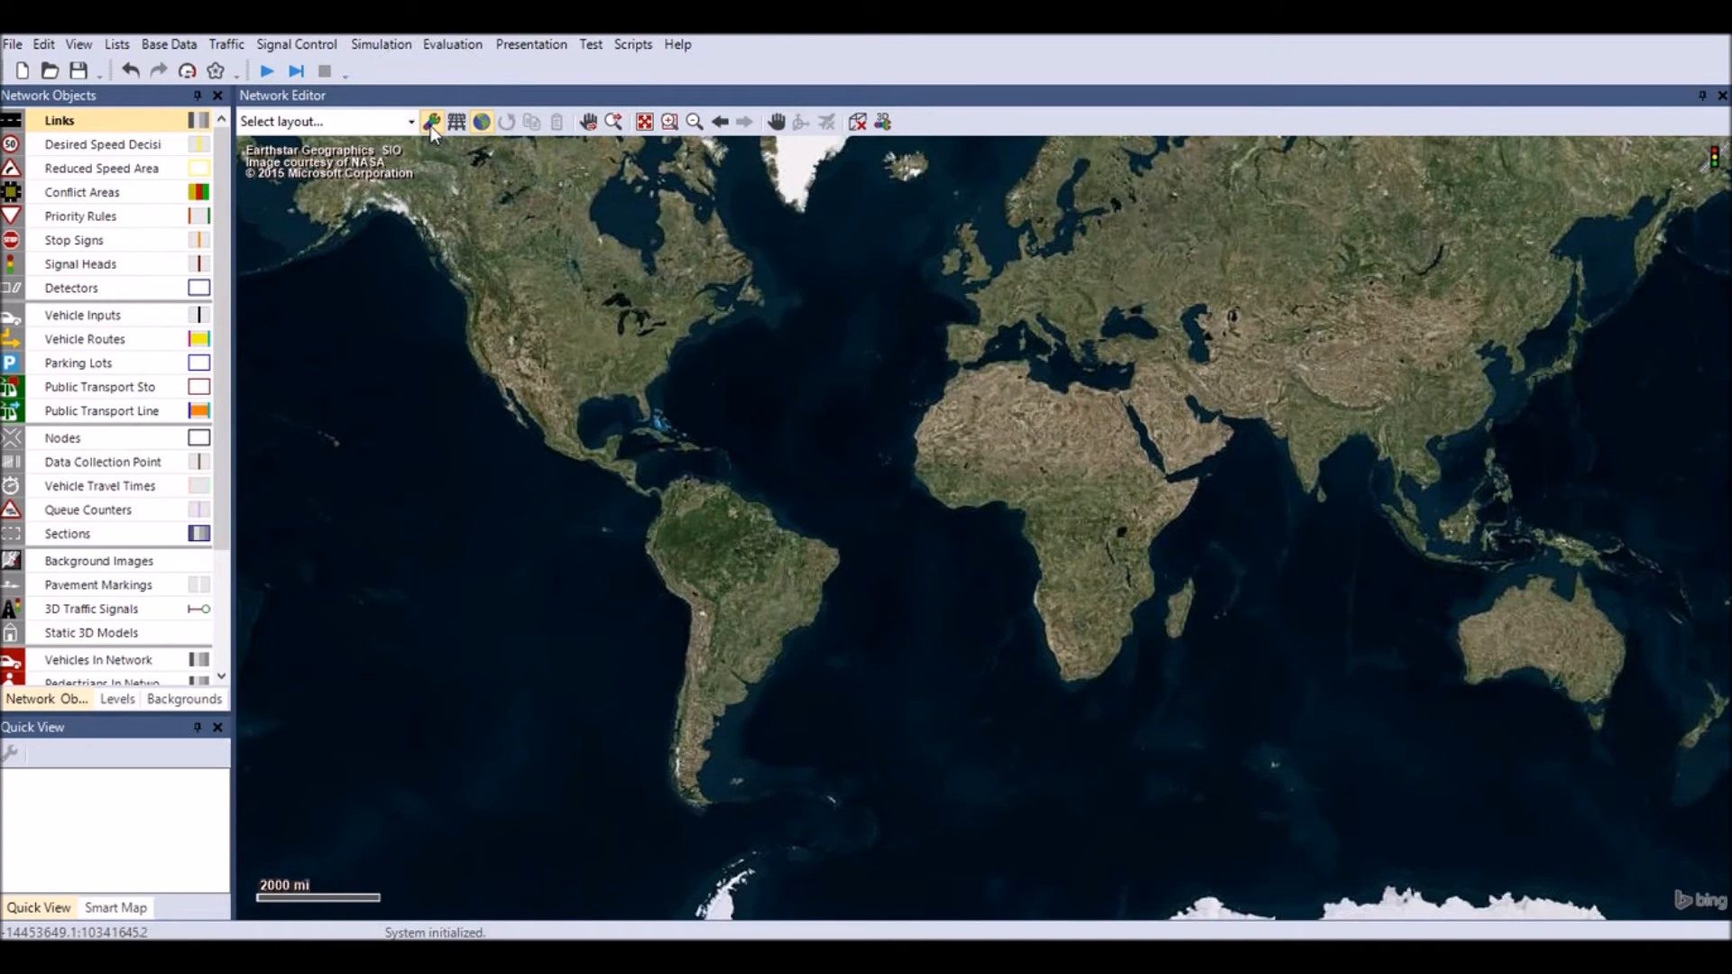
Switch the background map provider to OpenStreetMap (Mapnik) in the basic graphic parameters.
{"action": "left_click", "coordinate": [433, 121]}
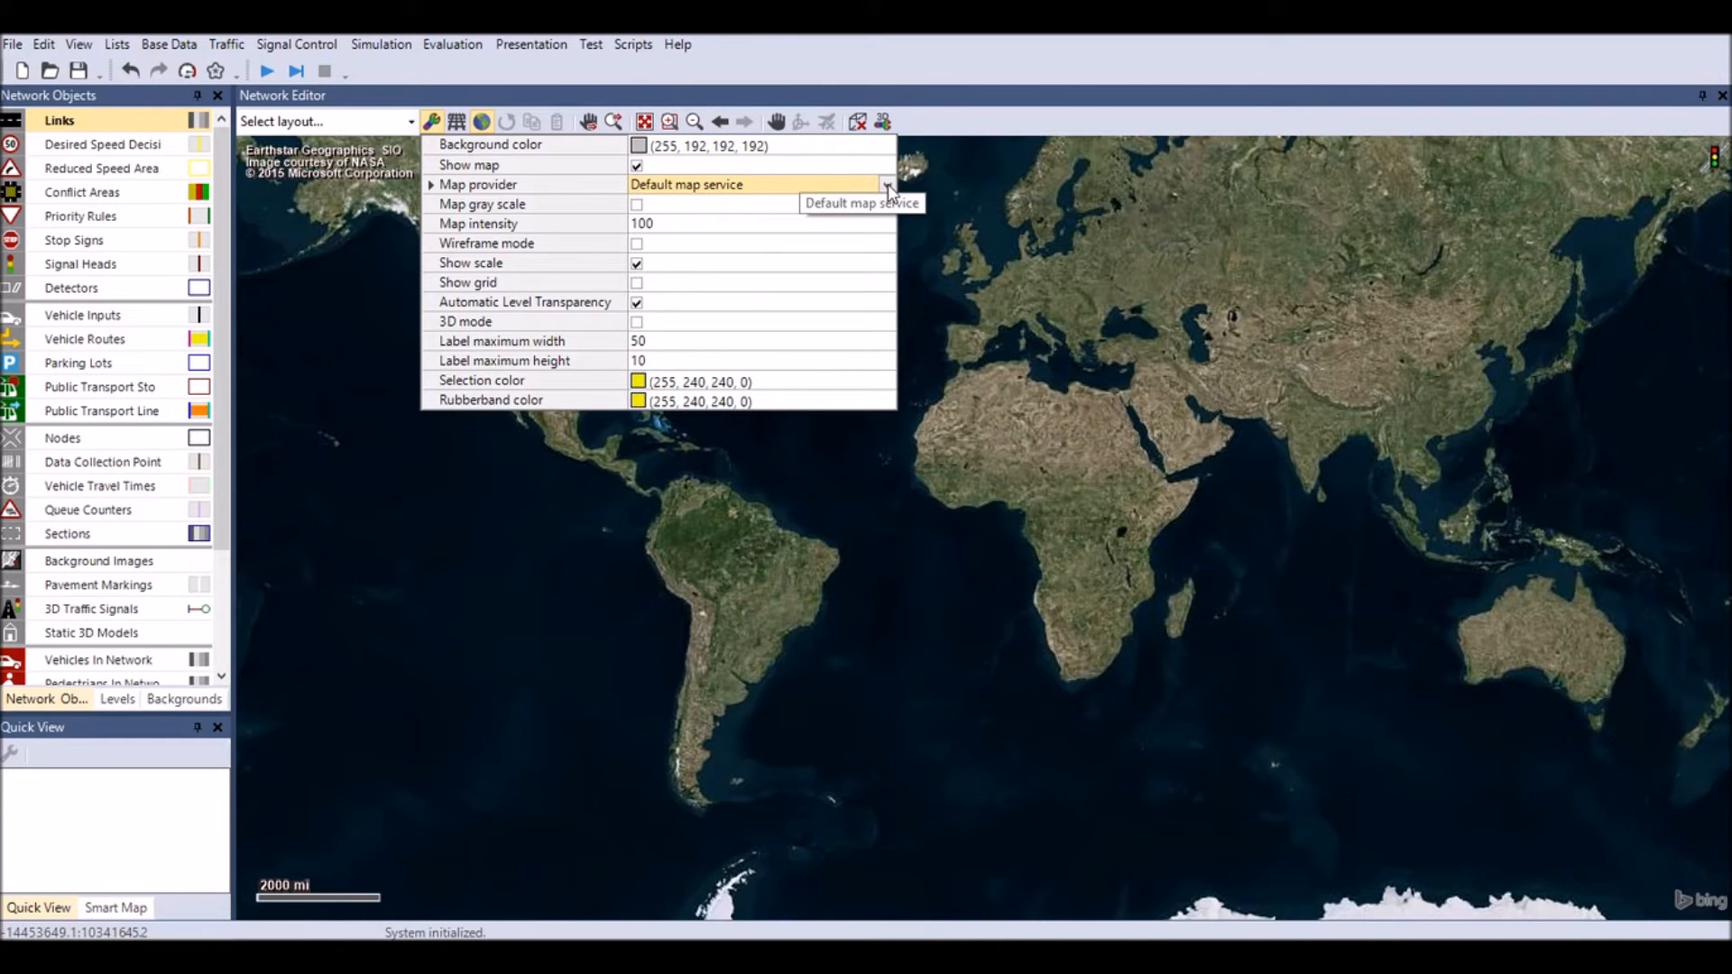
{"action": "left_click", "coordinate": [885, 184]}
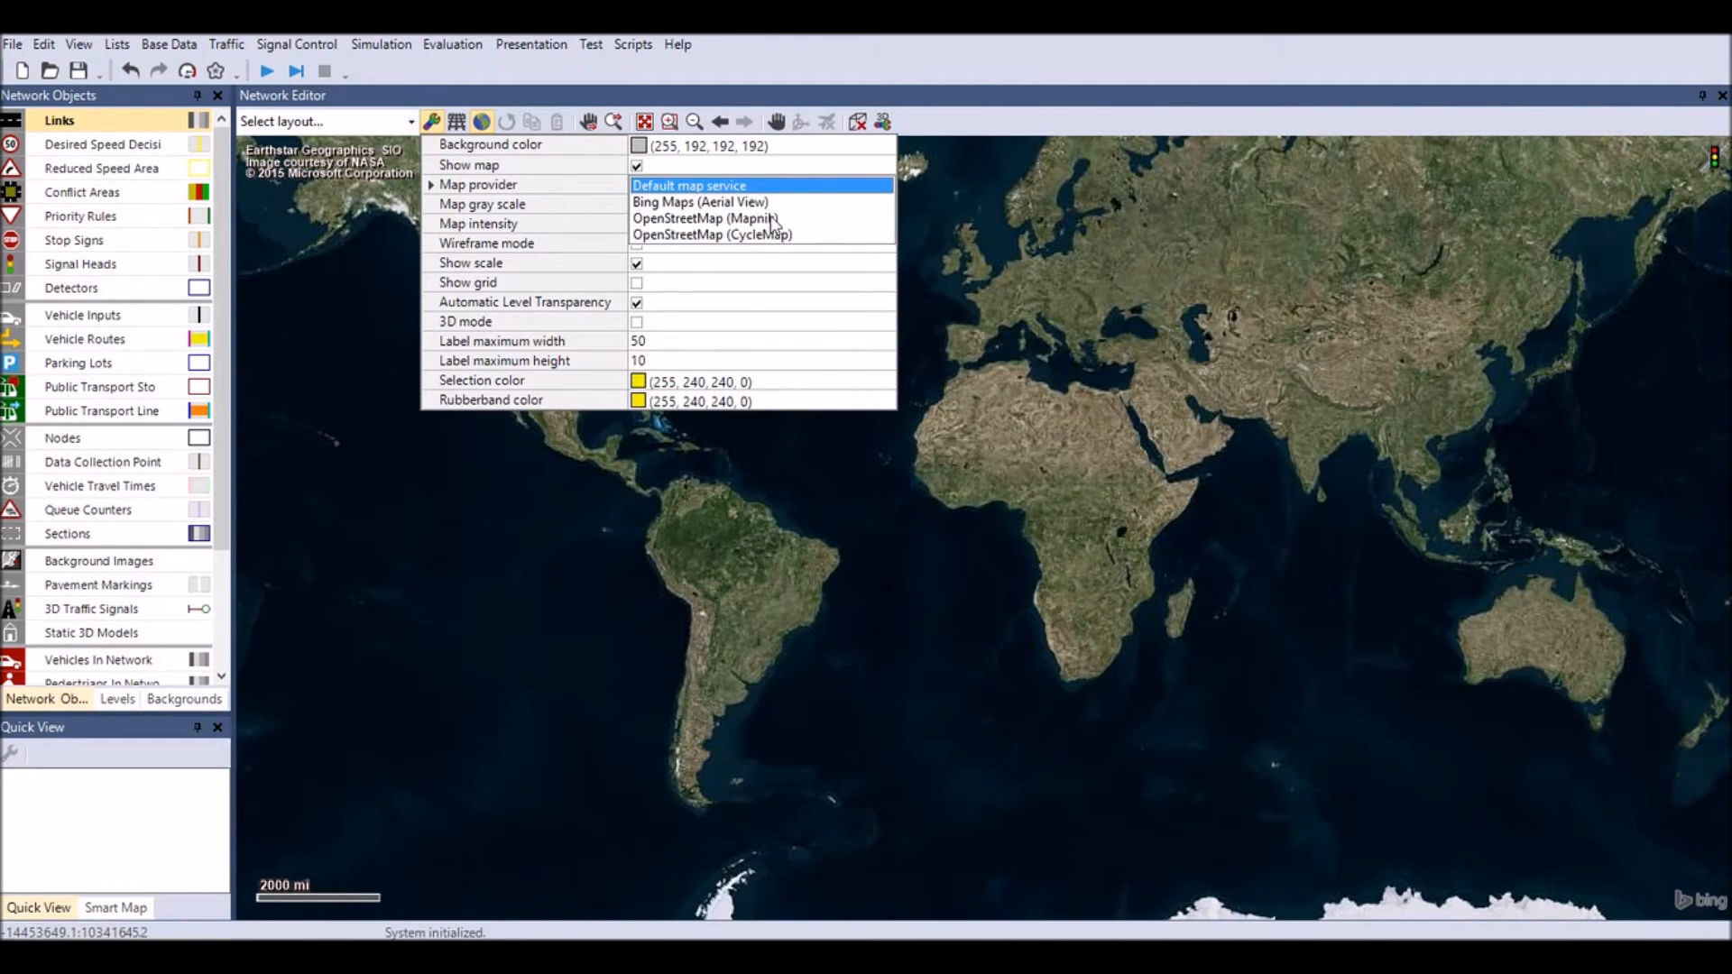
{"action": "left_click", "coordinate": [704, 221]}
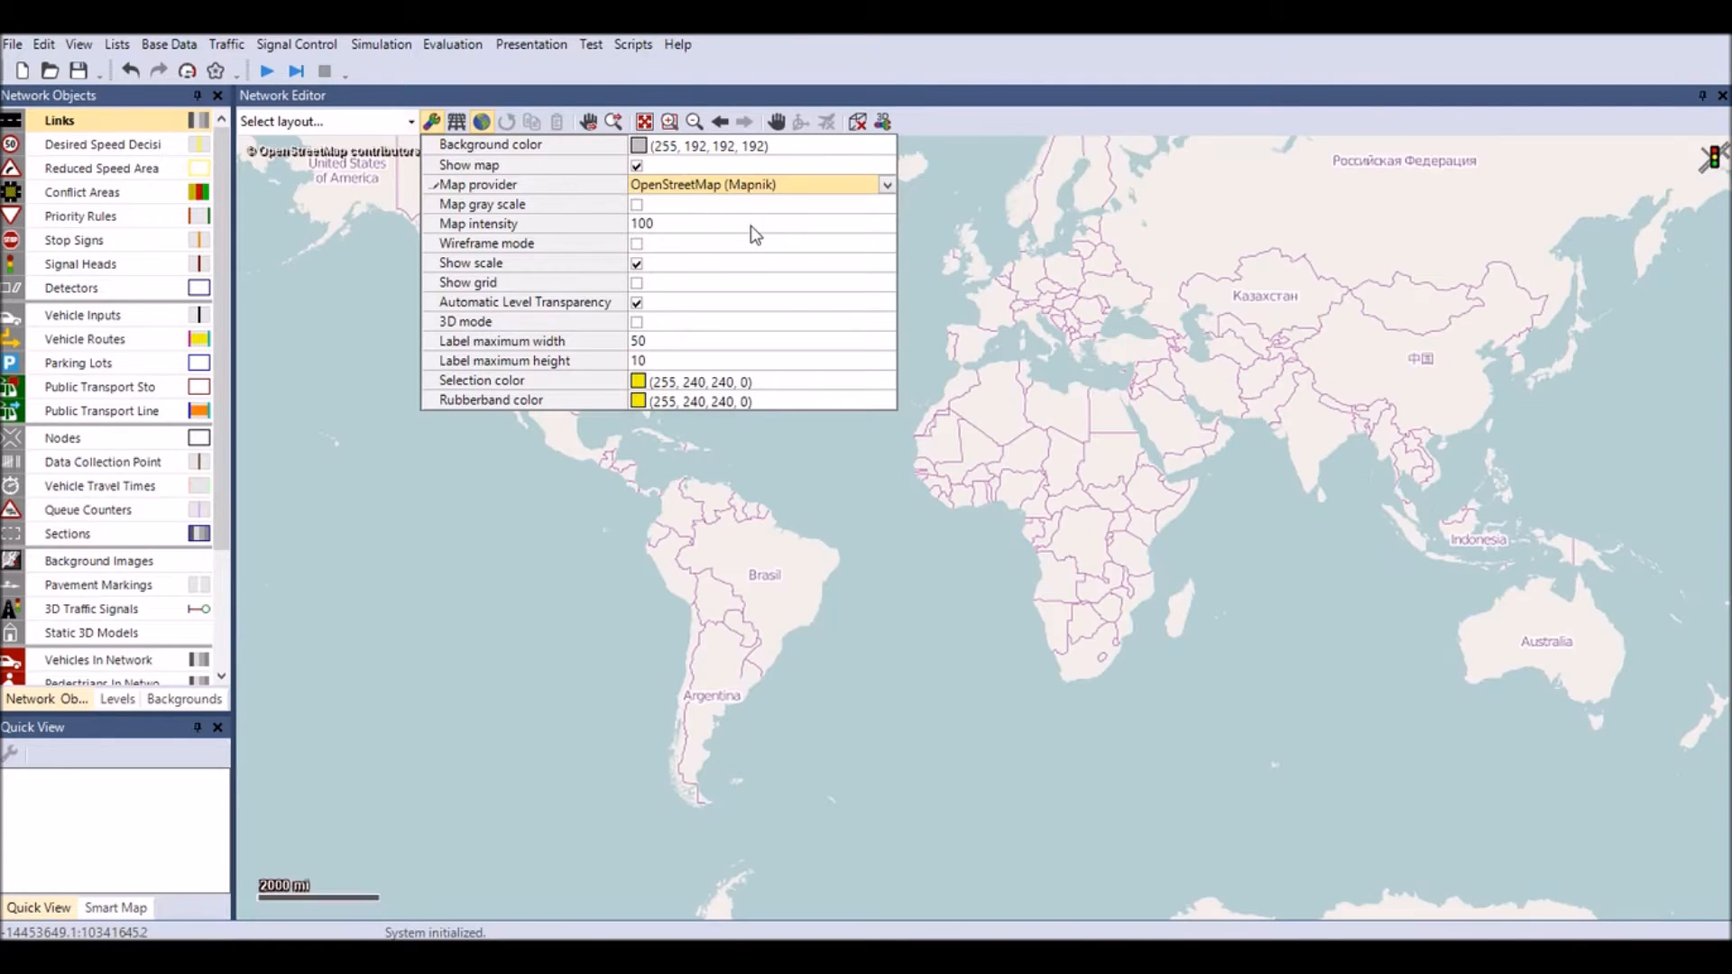
{"action": "mouse_move", "coordinate": [769, 484]}
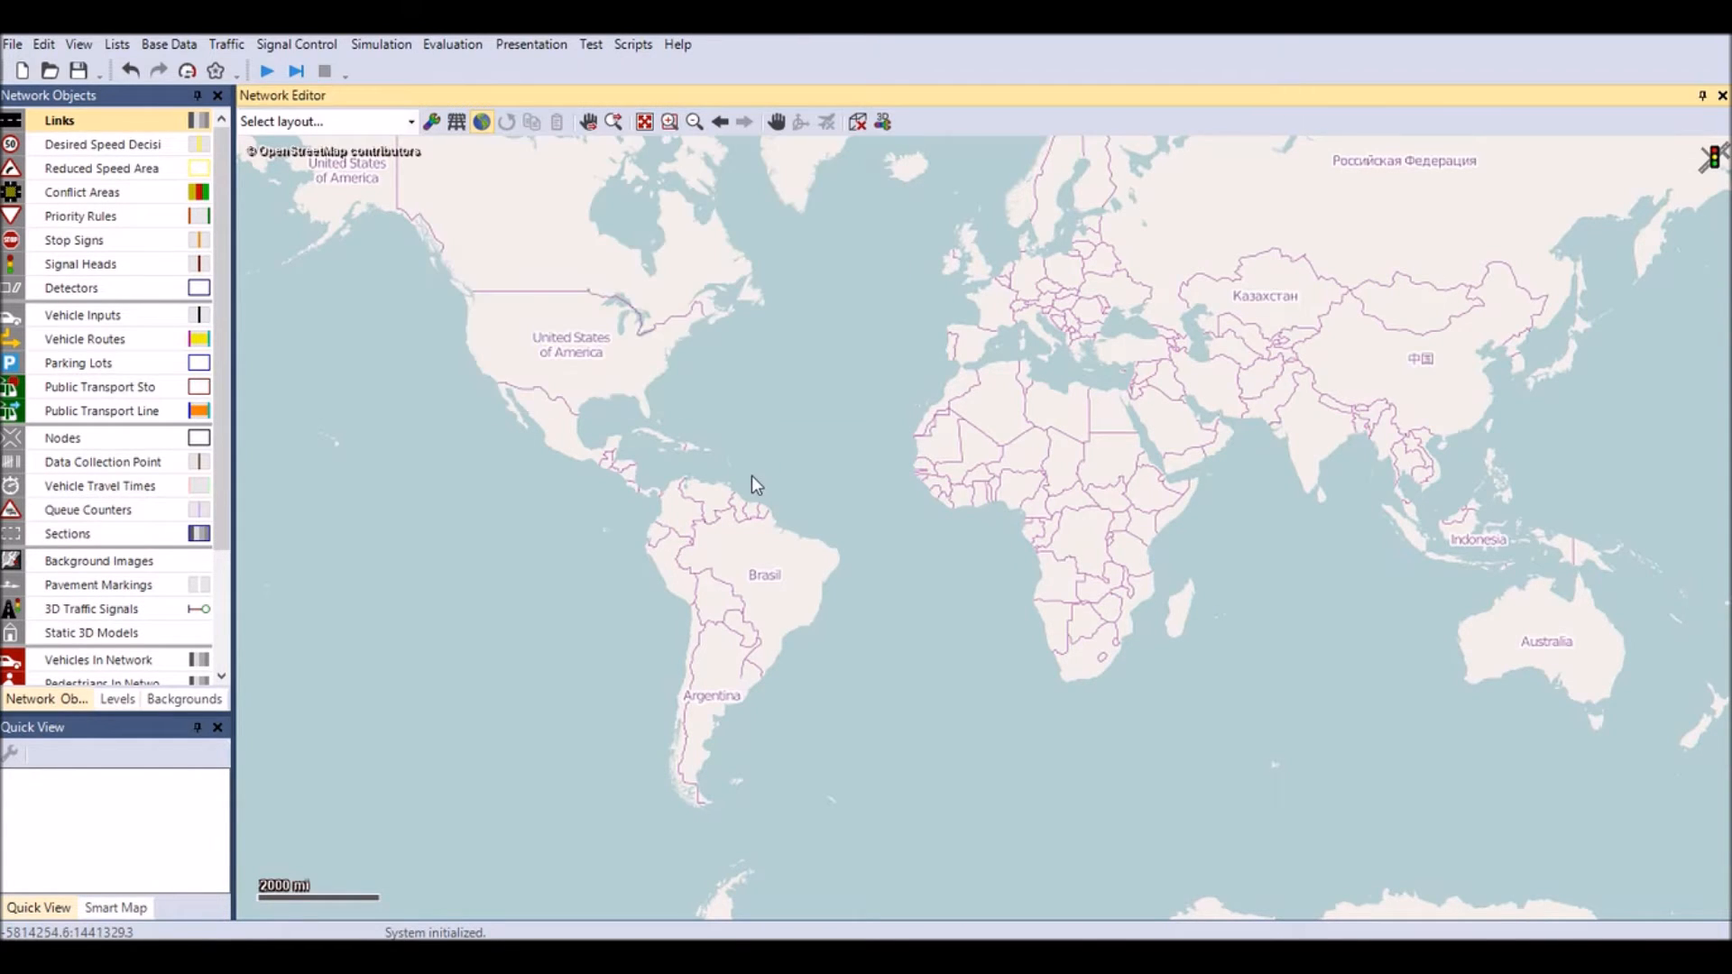
{"action": "mouse_move", "coordinate": [513, 401]}
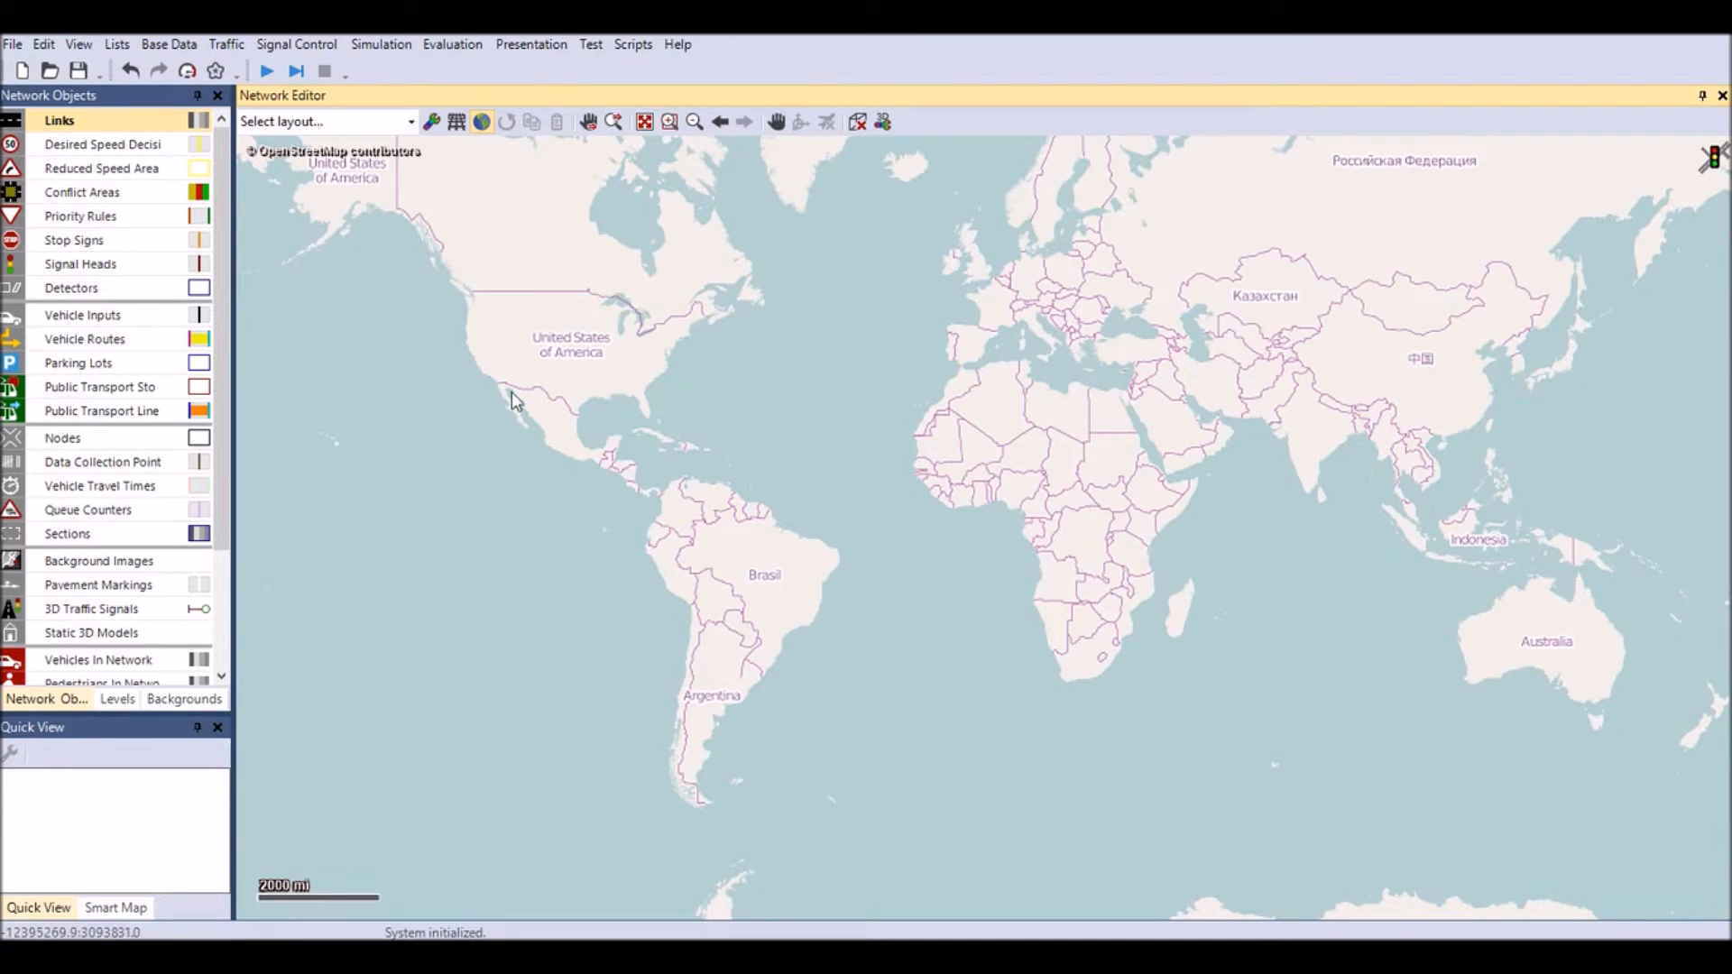
{"action": "mouse_move", "coordinate": [644, 122]}
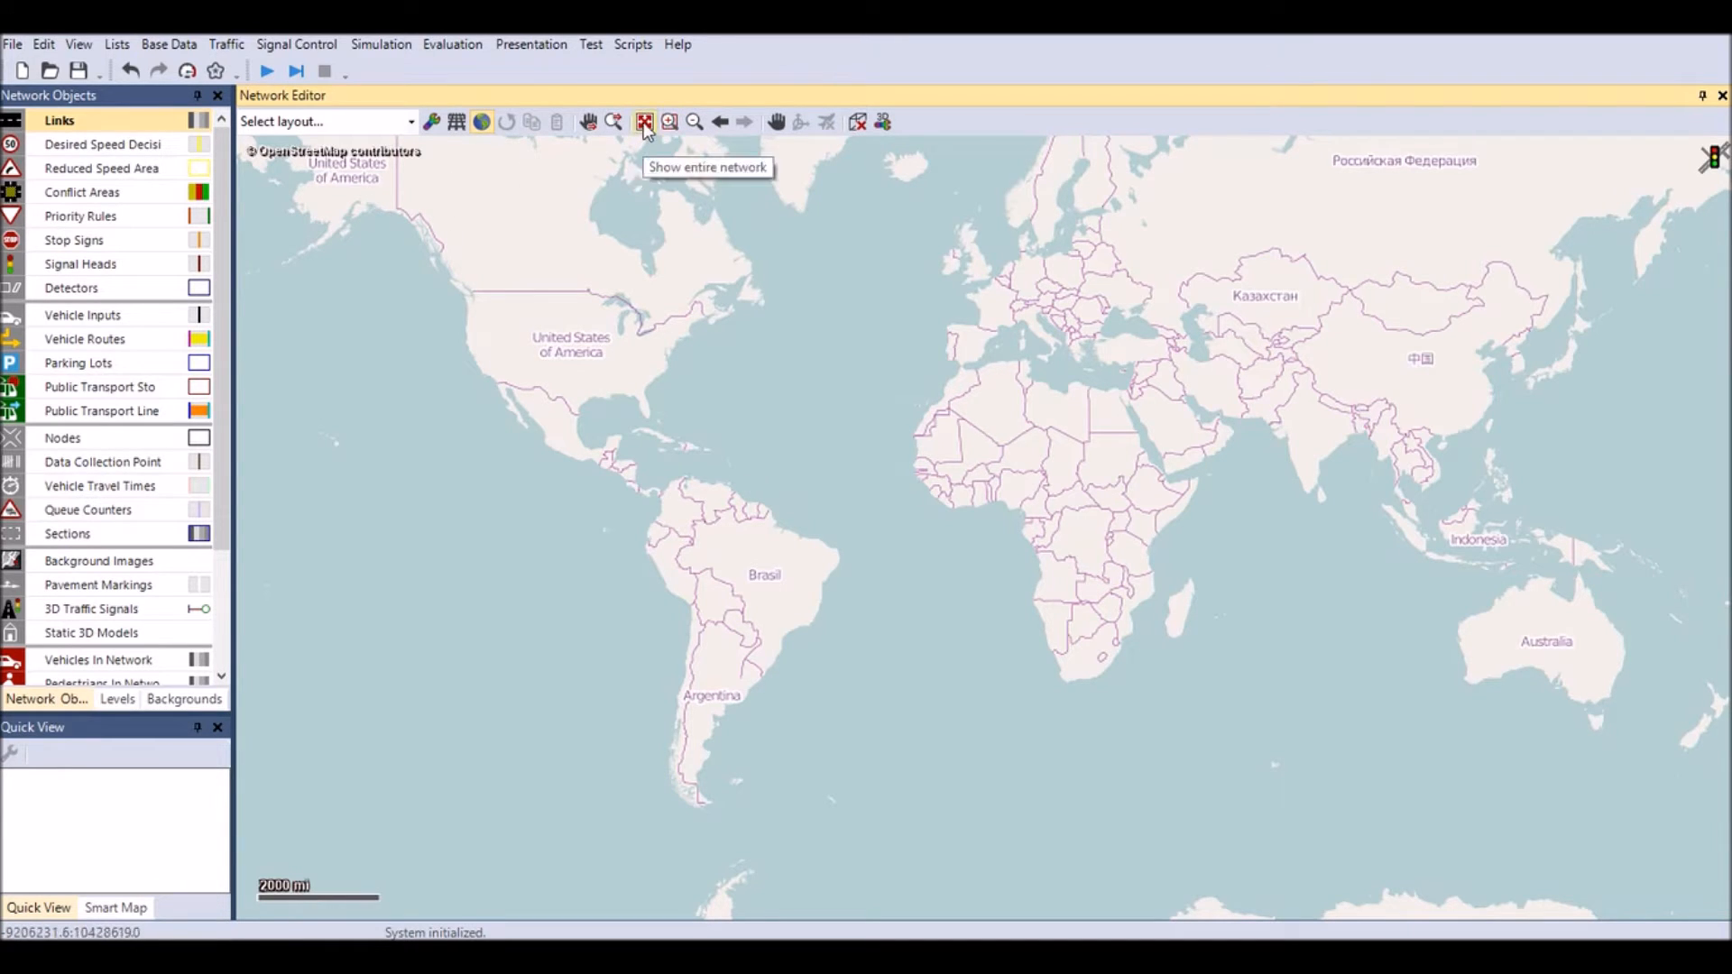
{"action": "left_click", "coordinate": [643, 122]}
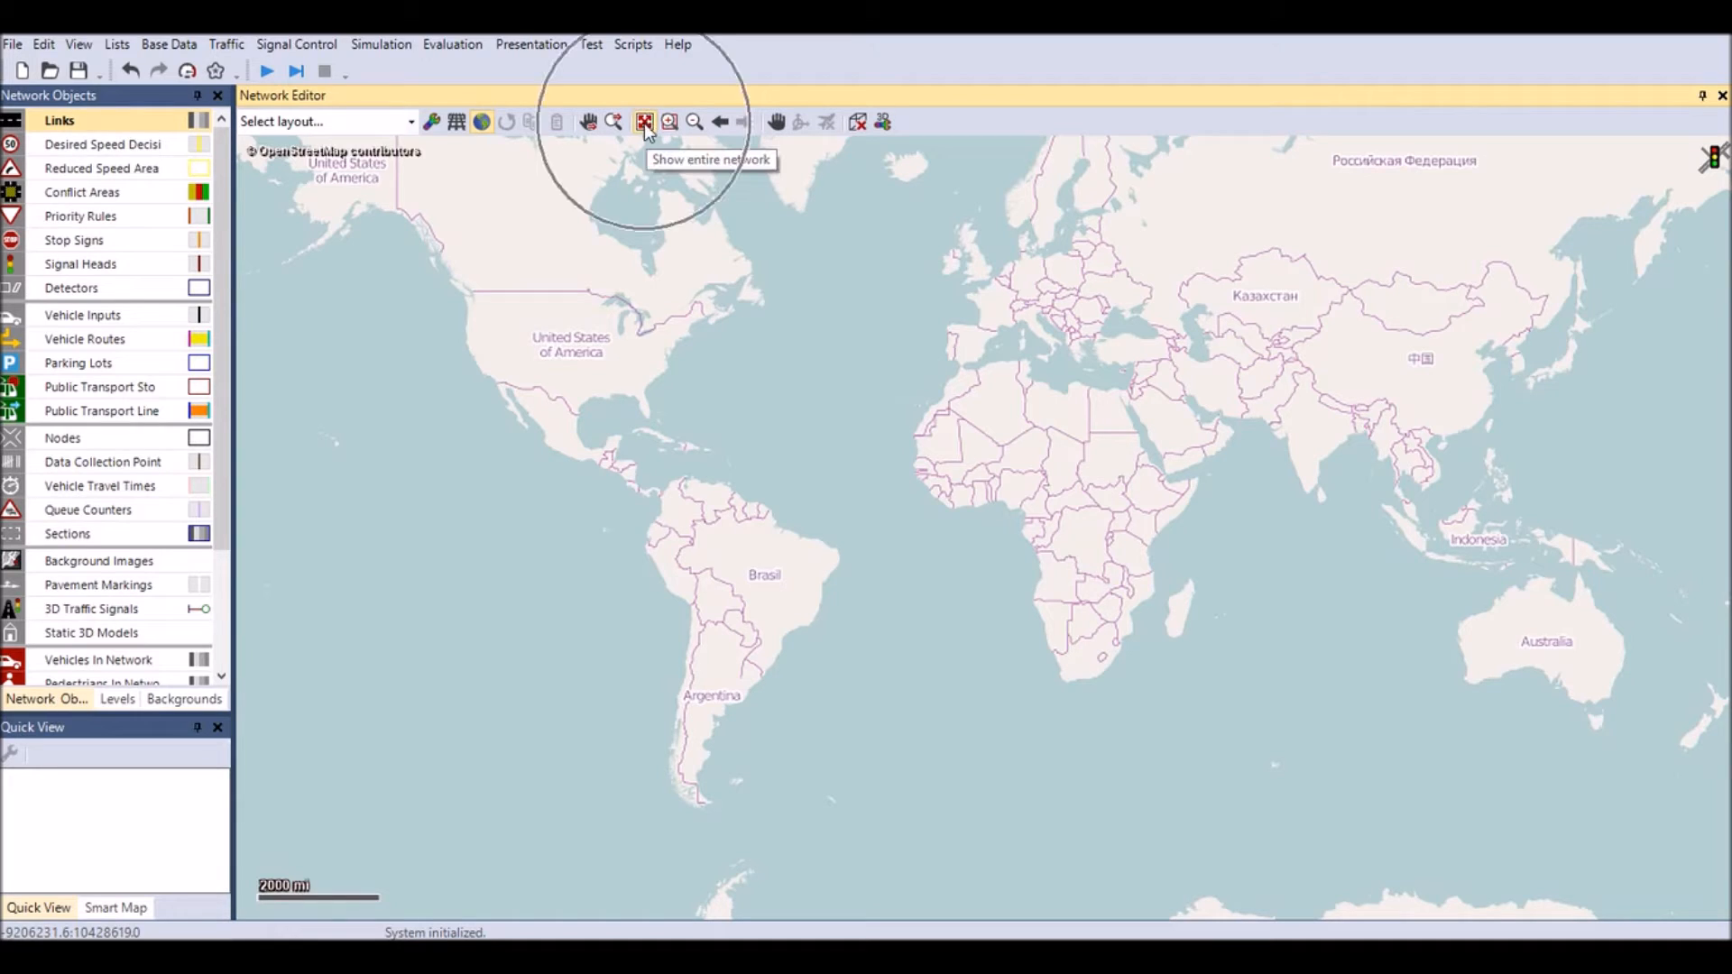
{"action": "mouse_move", "coordinate": [668, 124]}
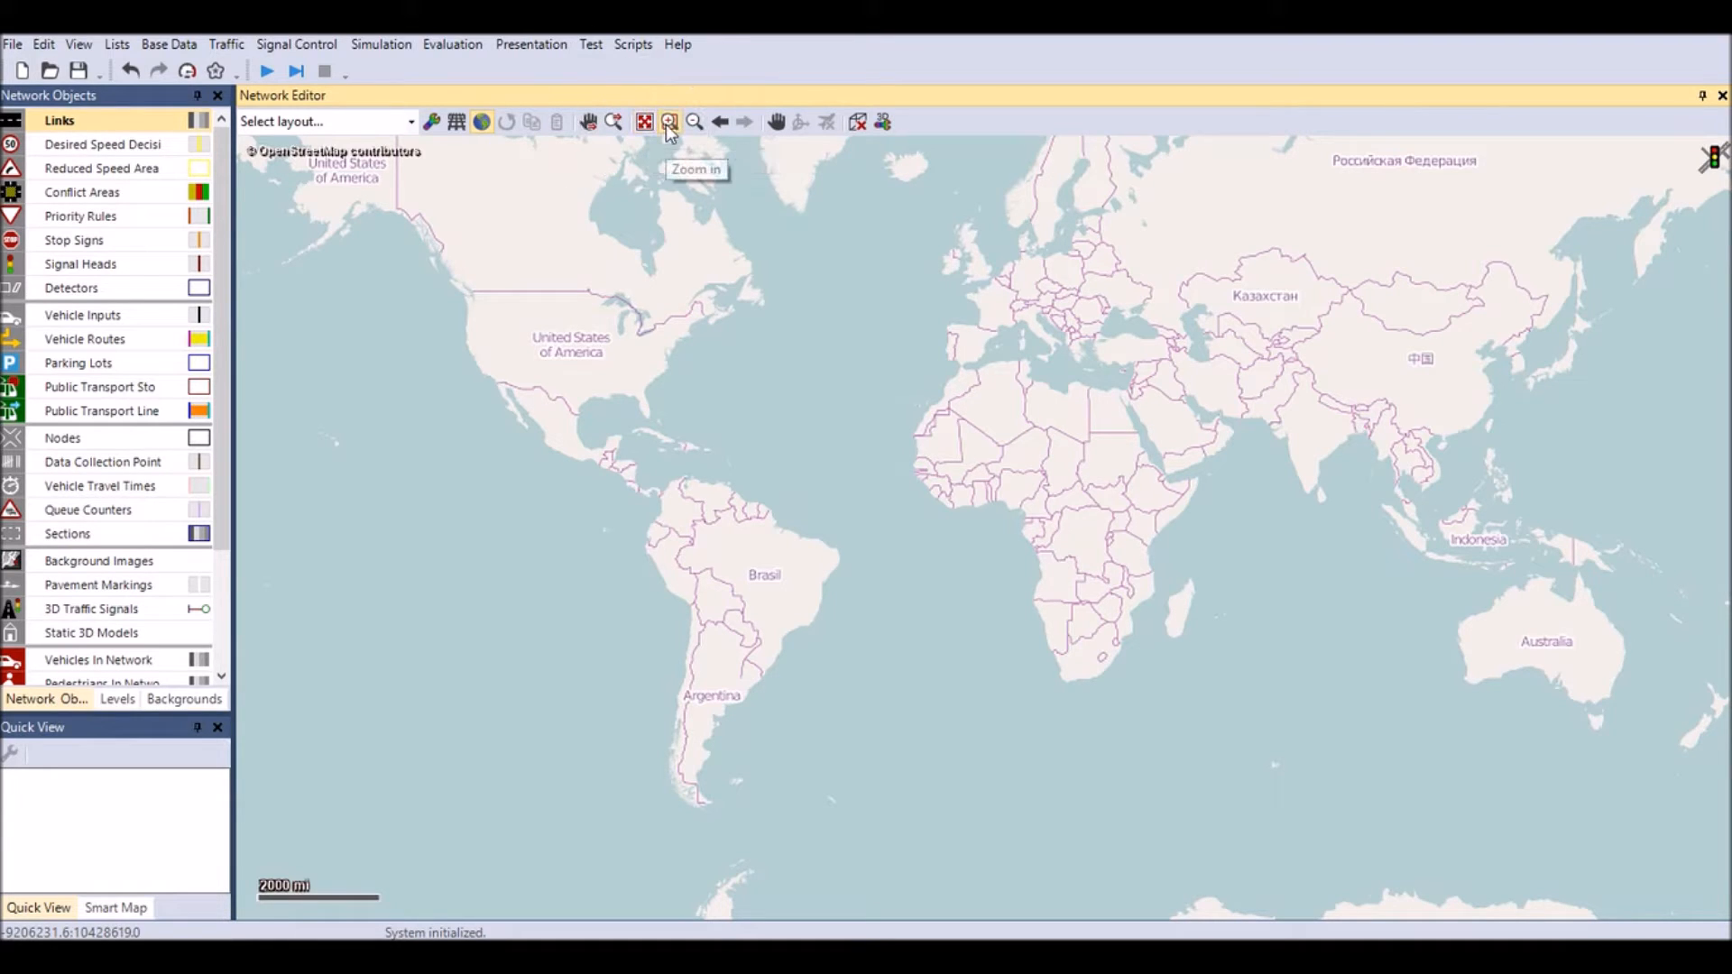
{"action": "mouse_move", "coordinate": [697, 122]}
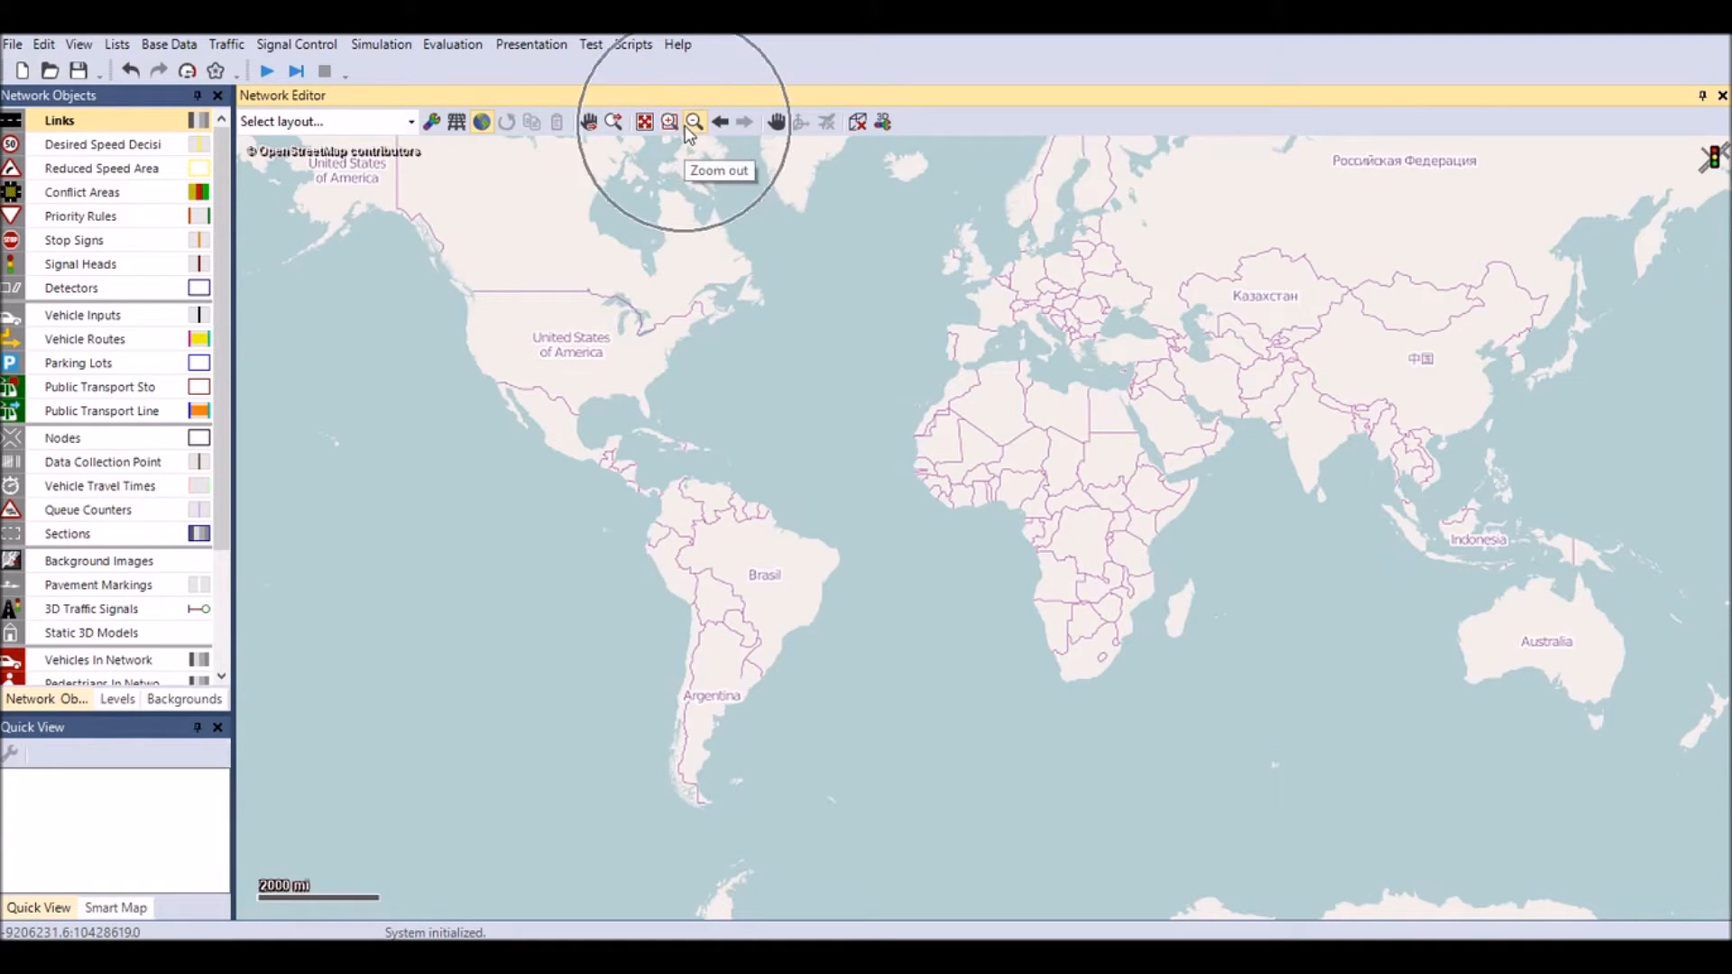
{"action": "mouse_move", "coordinate": [671, 147]}
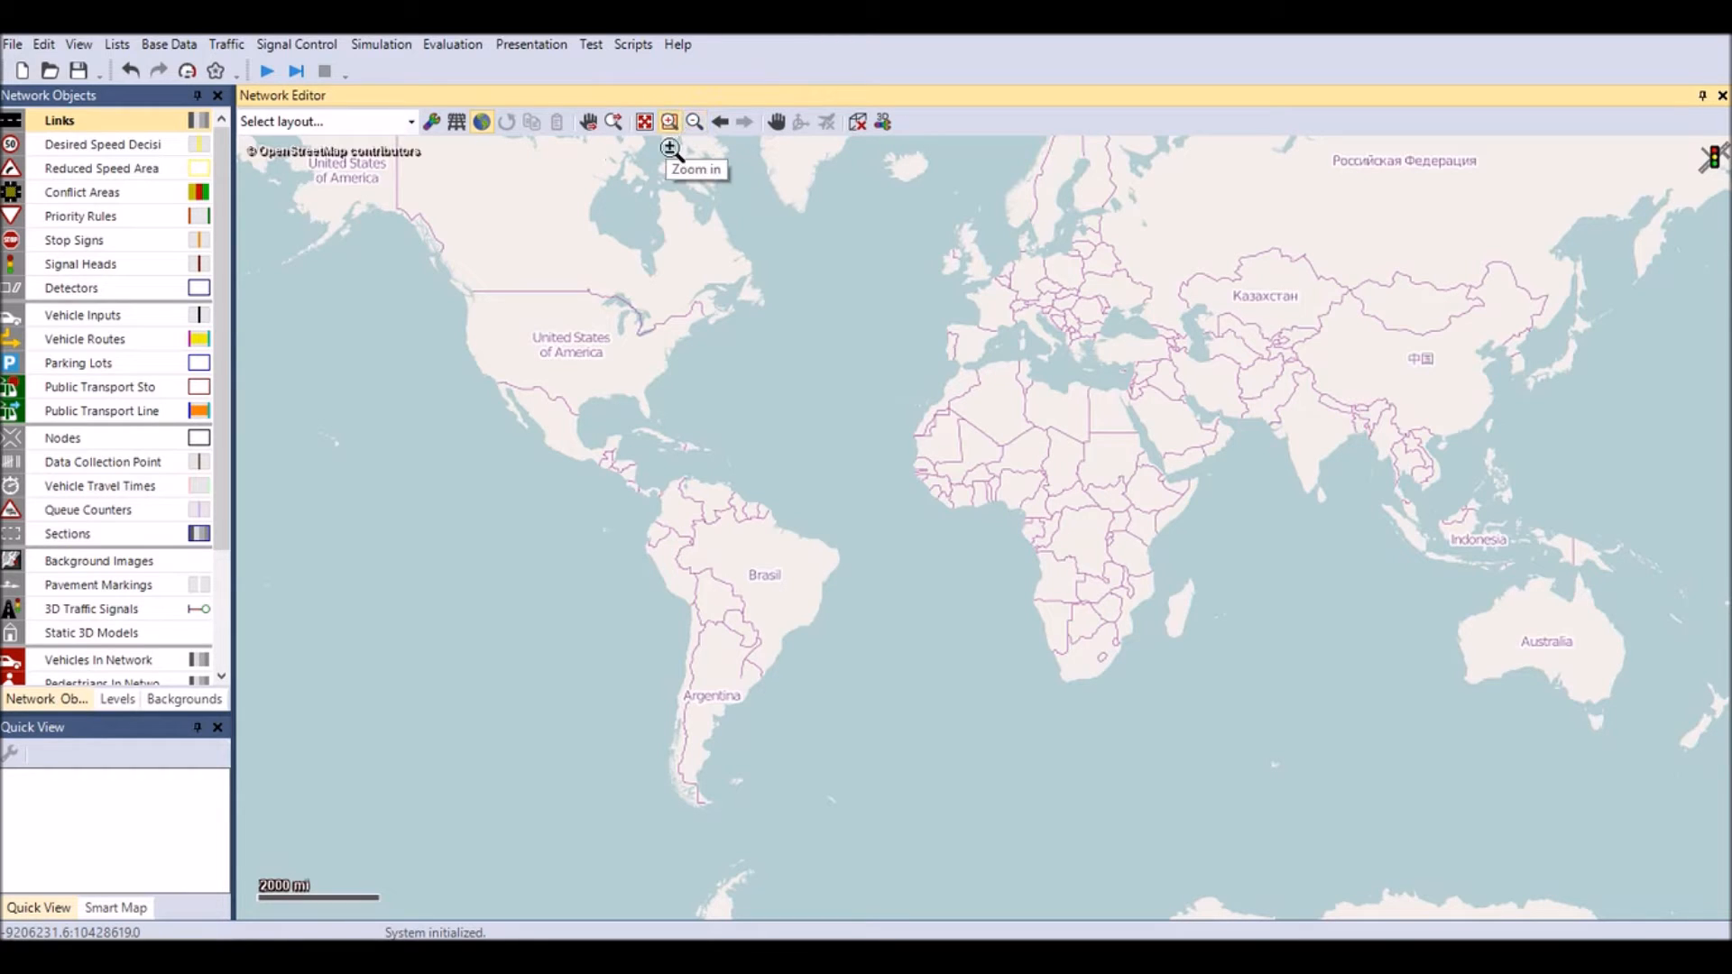
{"action": "left_click_drag", "start_coordinate": [423, 271], "coordinate": [591, 359]}
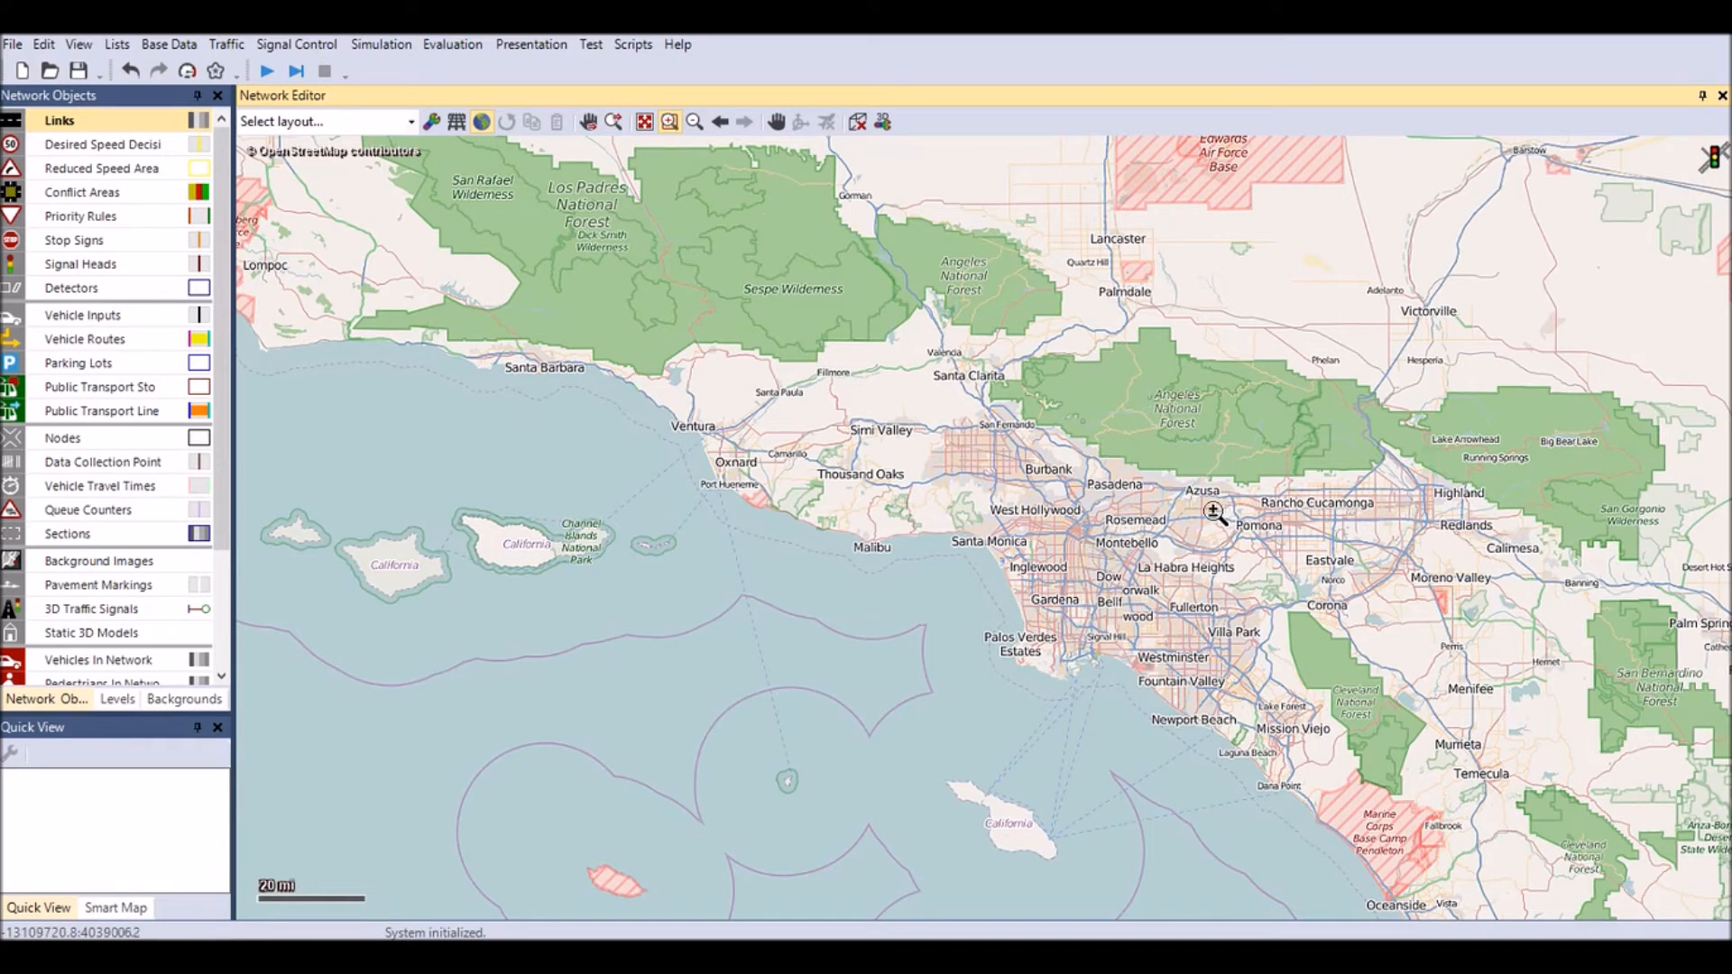
{"action": "mouse_move", "coordinate": [1301, 558]}
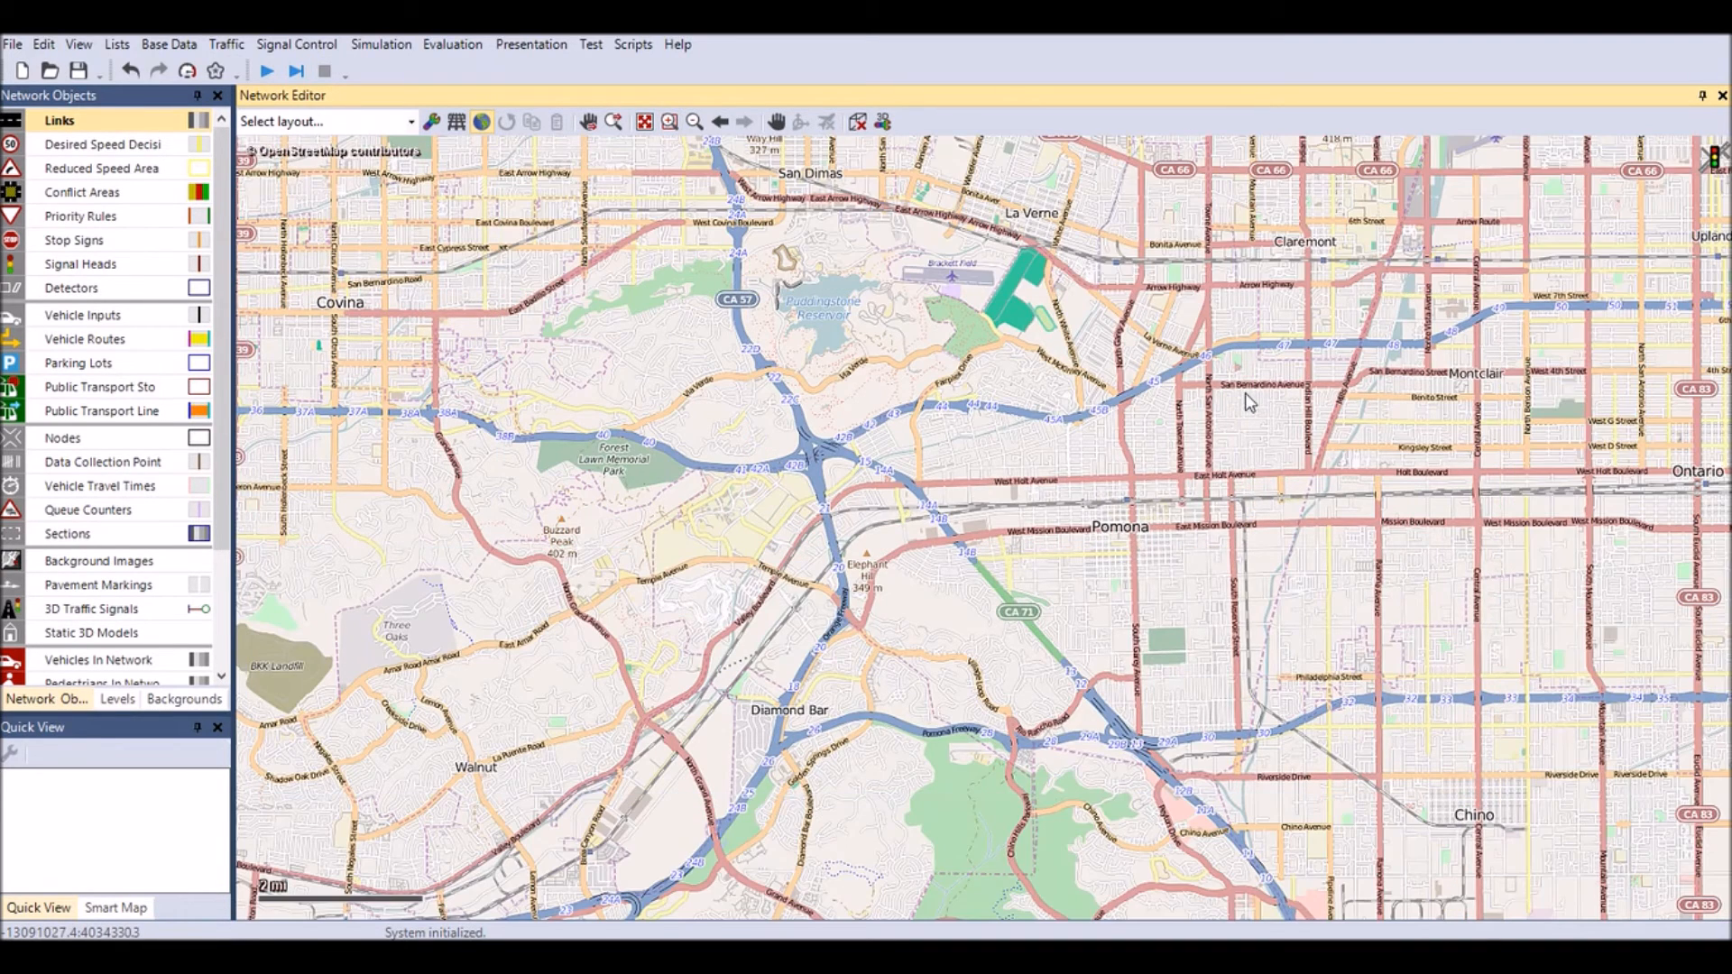
{"action": "mouse_move", "coordinate": [972, 468]}
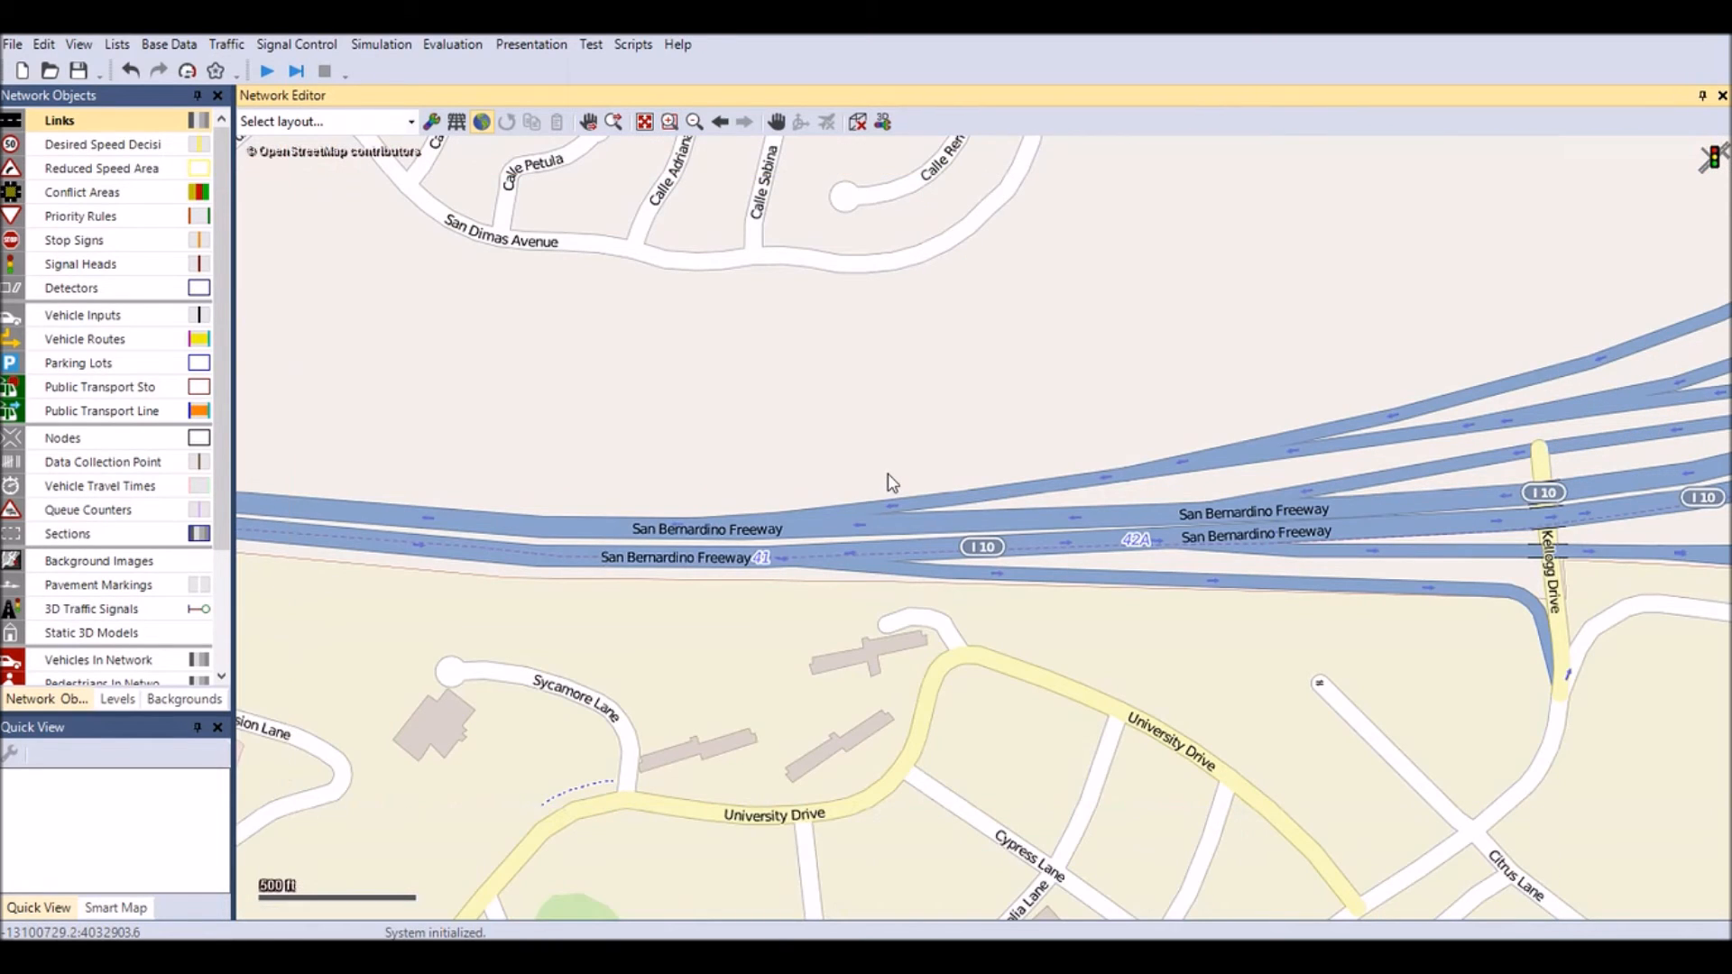
{"action": "mouse_move", "coordinate": [860, 461]}
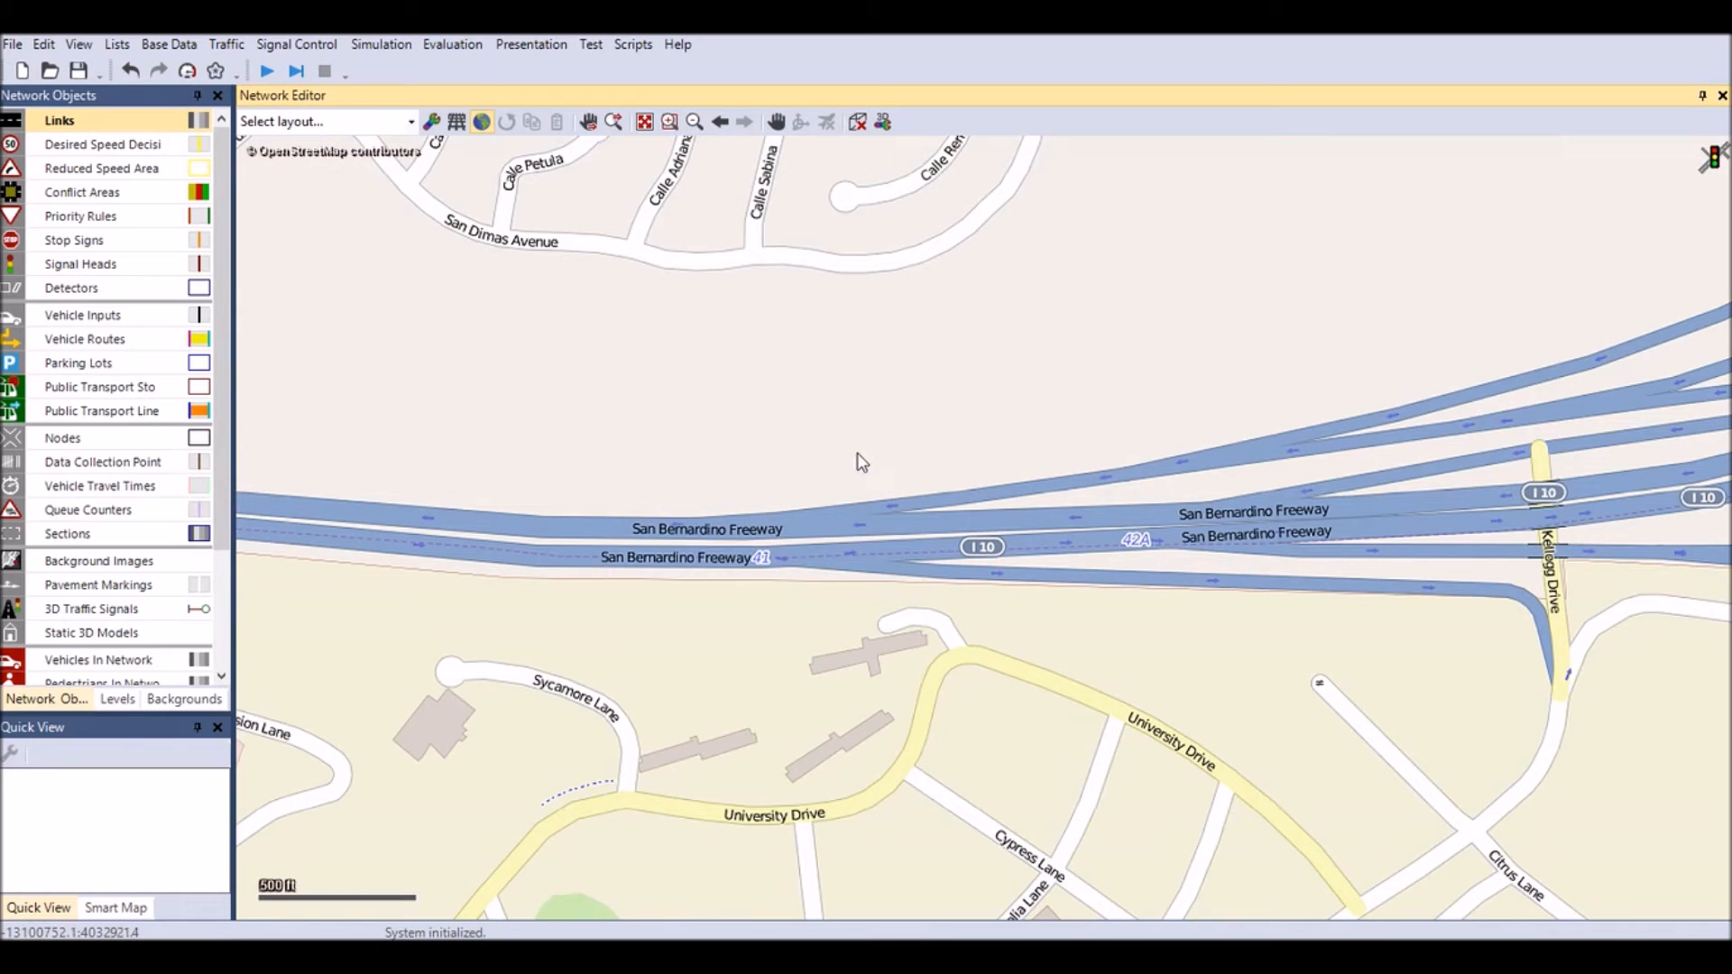
{"action": "mouse_move", "coordinate": [436, 121]}
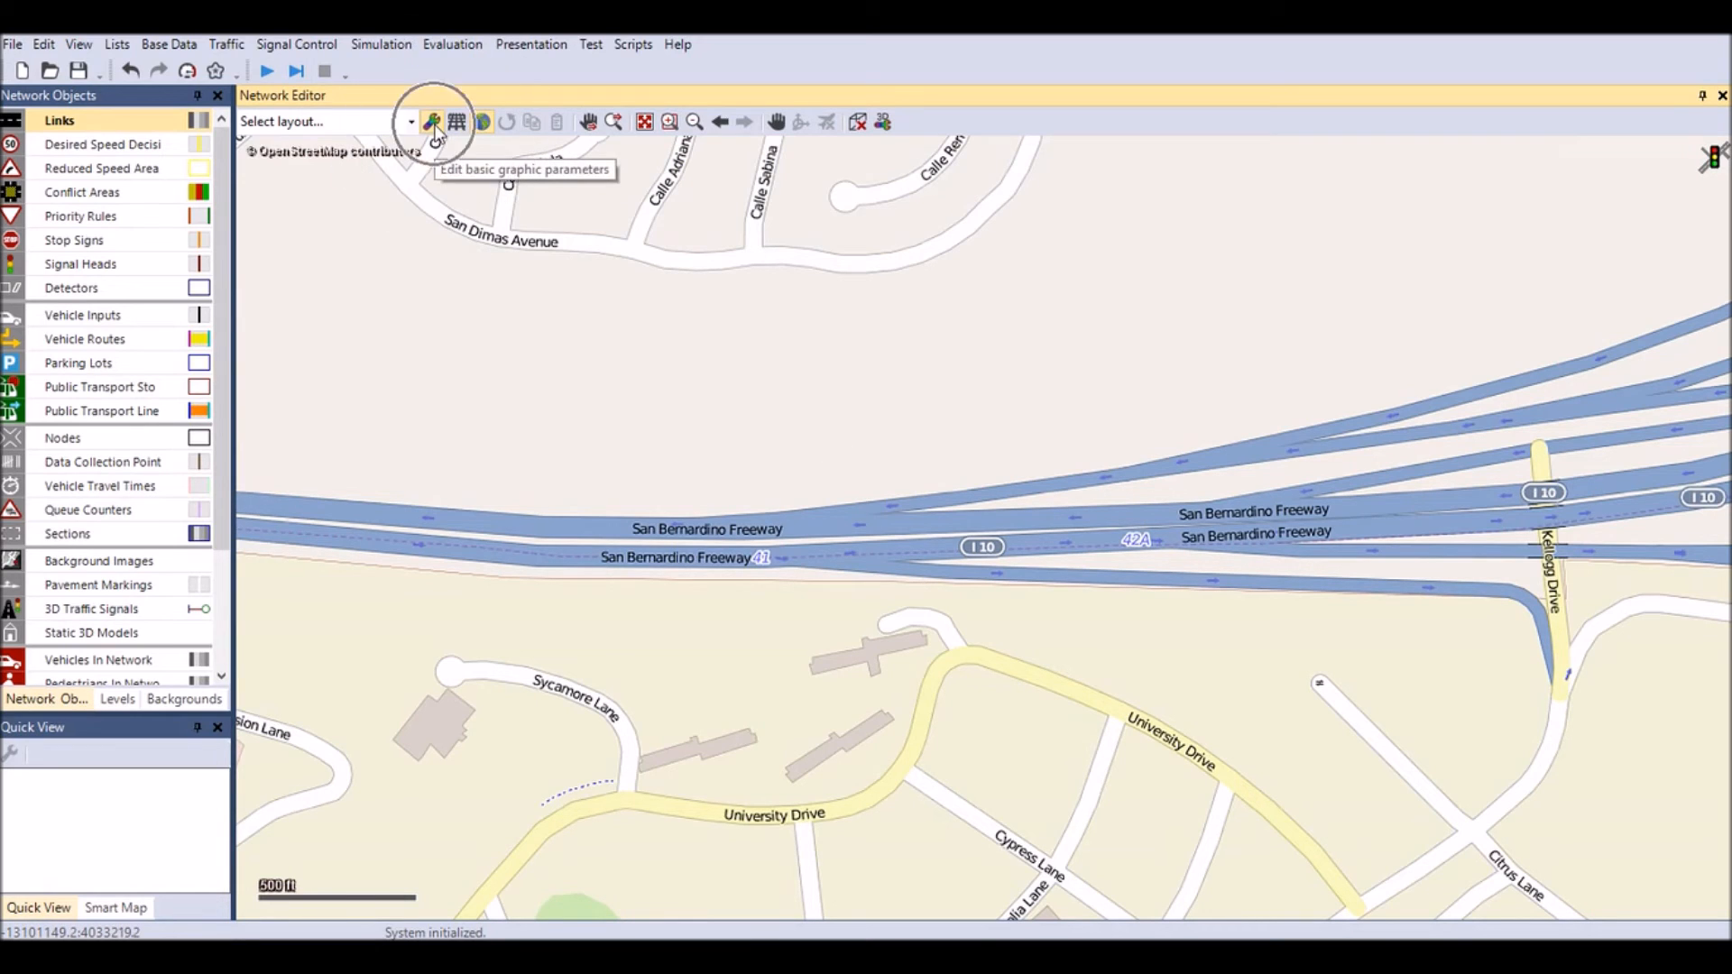
Reopen the basic graphic parameters panel after zooming to I-10 near Kellogg Drive.
{"action": "left_click", "coordinate": [432, 120]}
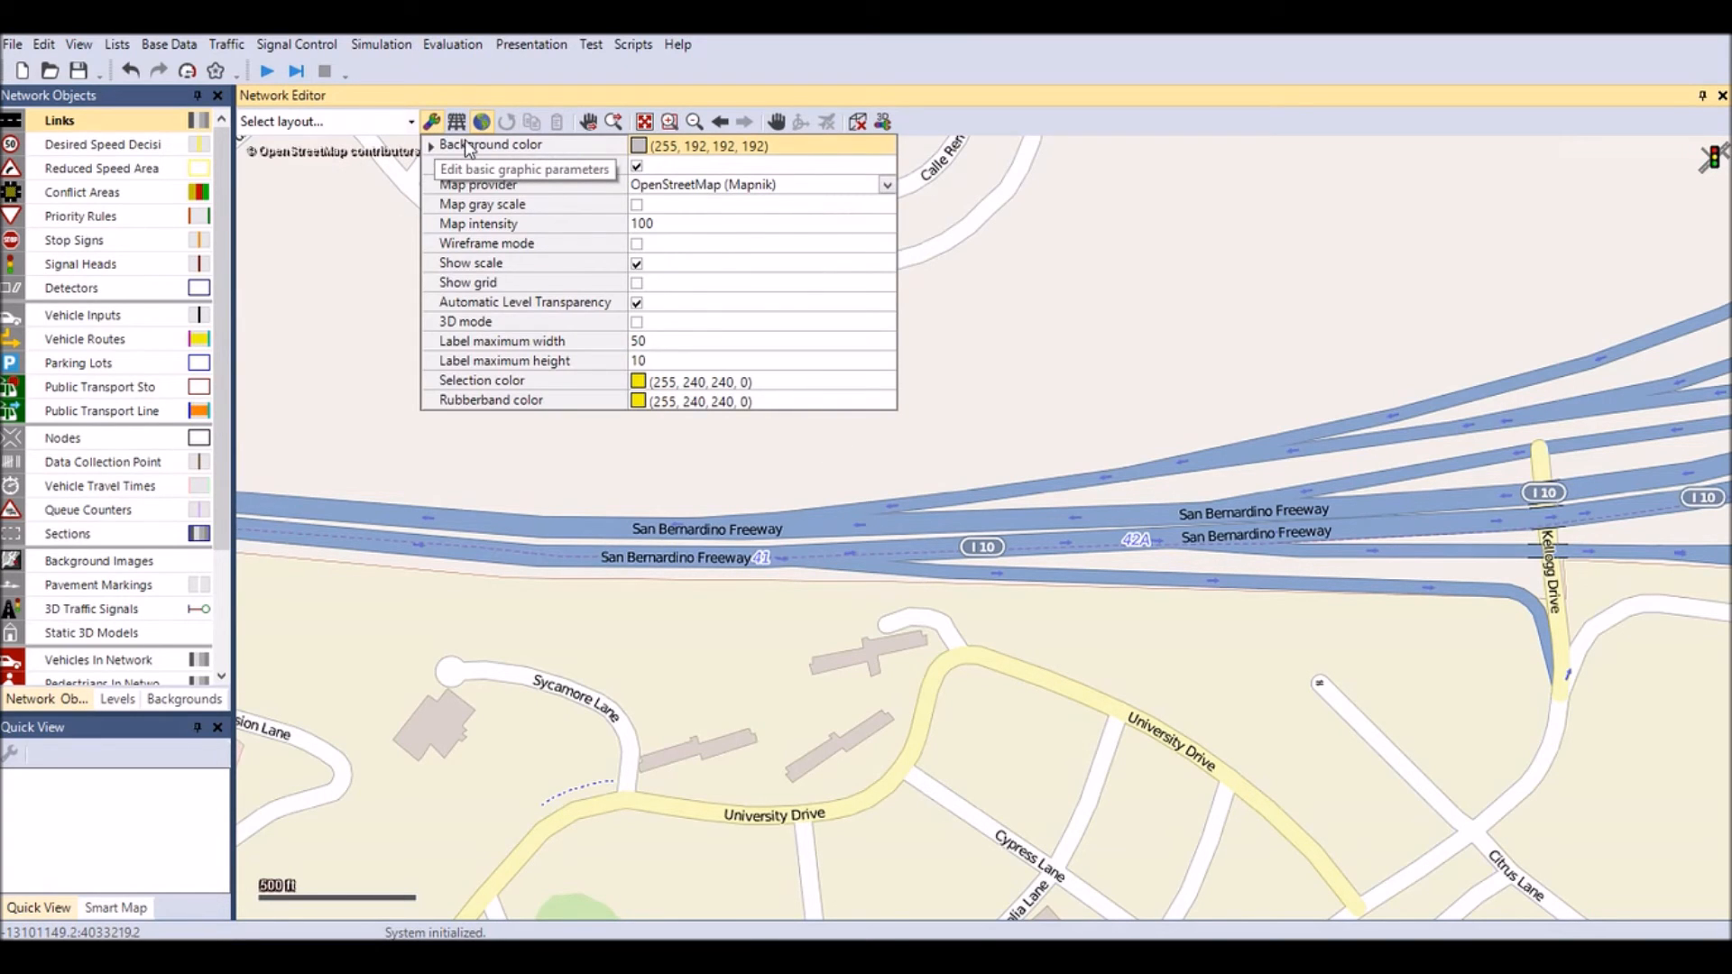